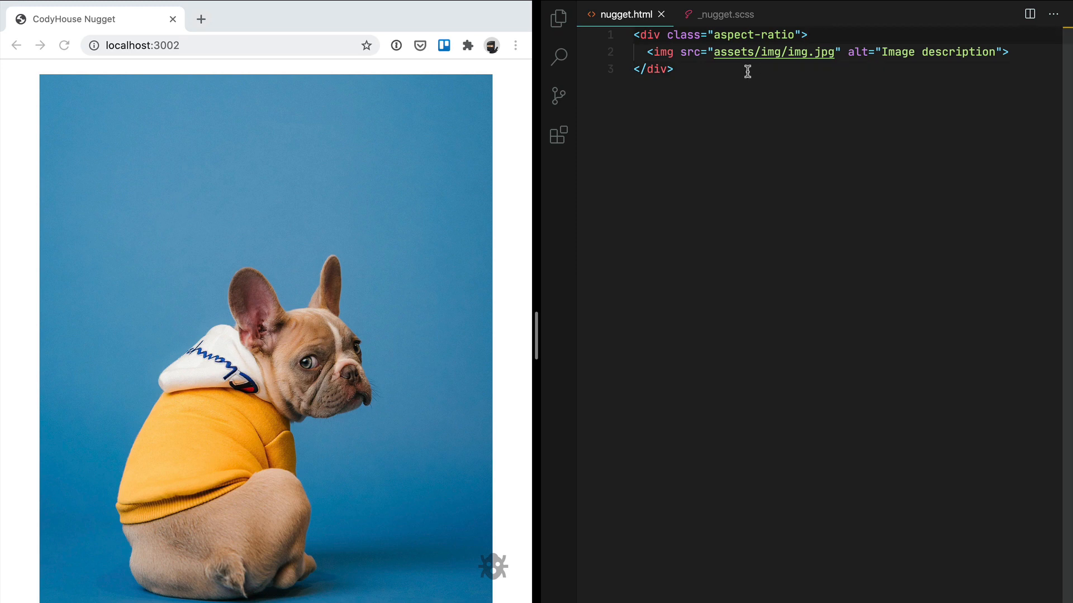
pyautogui.moveTo(774, 78)
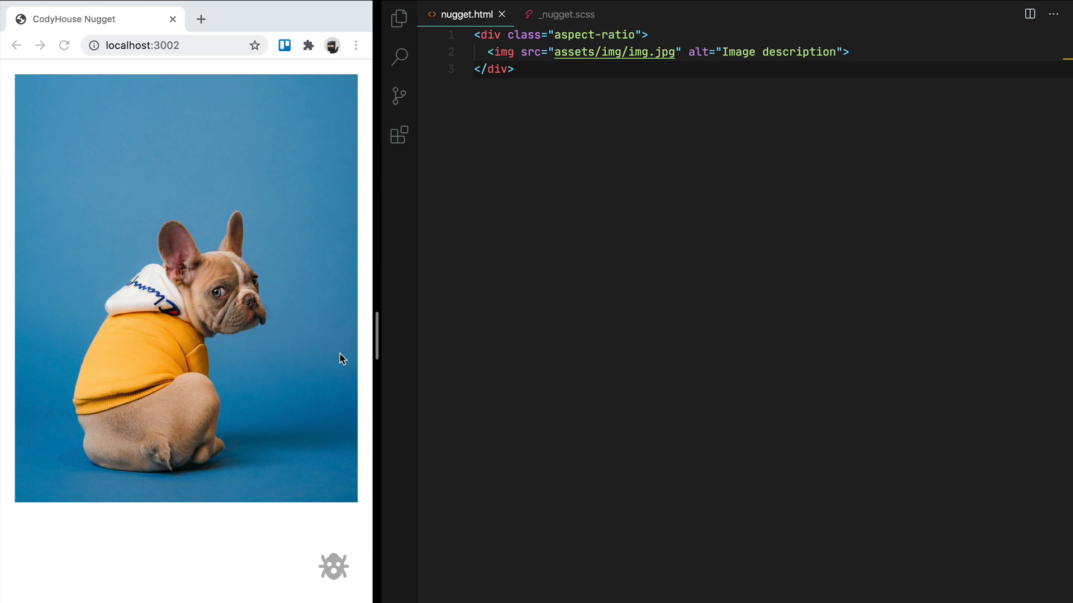
# Step: Drag the browser preview split wider to test the nugget.html layout
pyautogui.moveTo(376, 336); pyautogui.dragTo(537, 353)
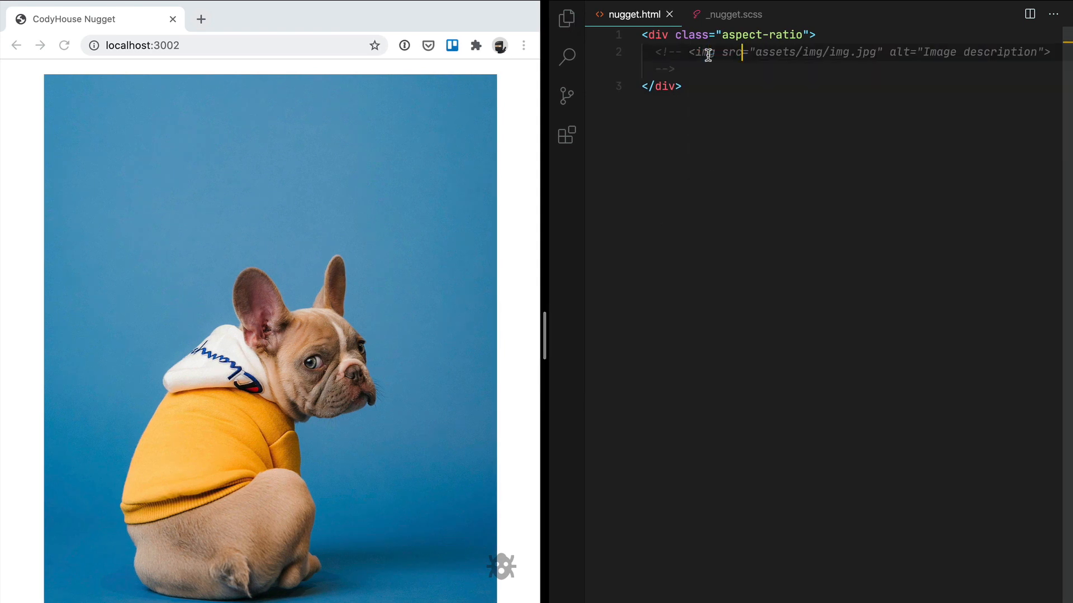
# Step: In _nugget.scss, write an .aspect-ratio rule with height: 100px and background-color: silver
pyautogui.click(728, 14)
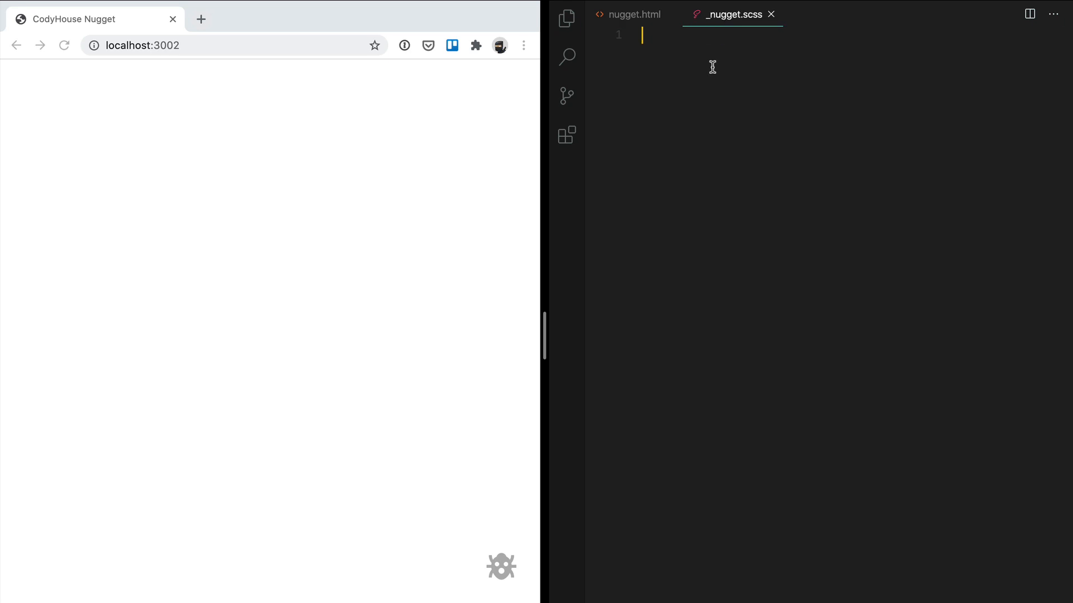
pyautogui.write('.aspect-ratio {')
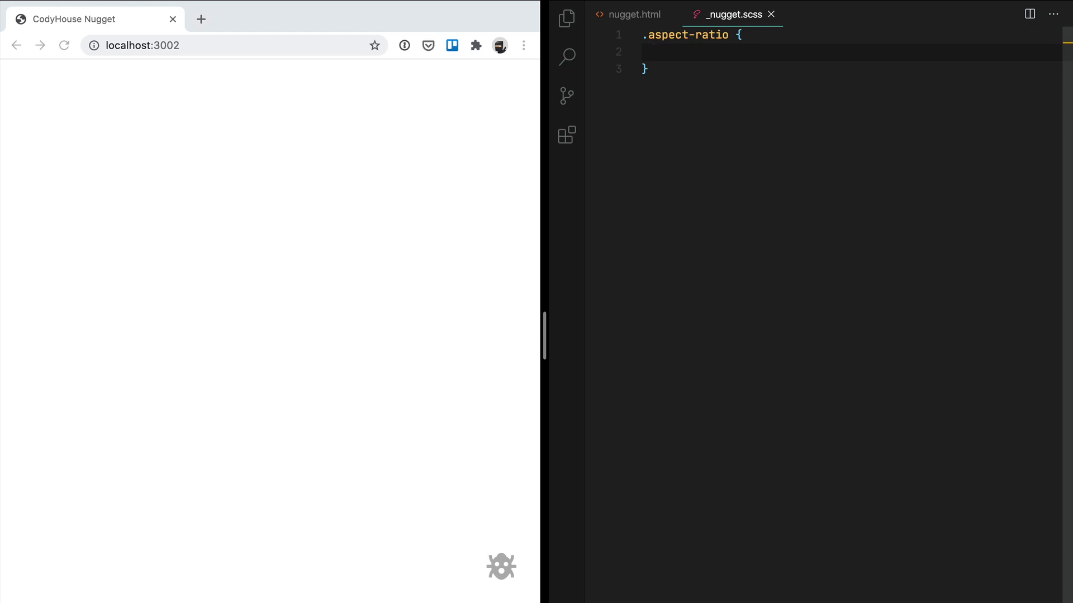
pyautogui.write('height:')
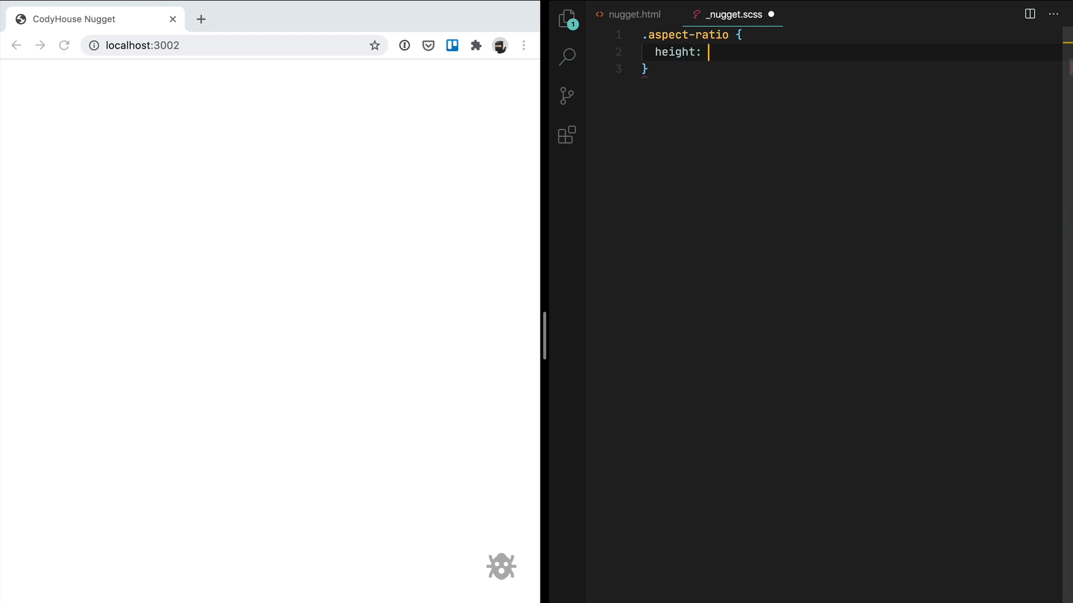
pyautogui.write('100px;')
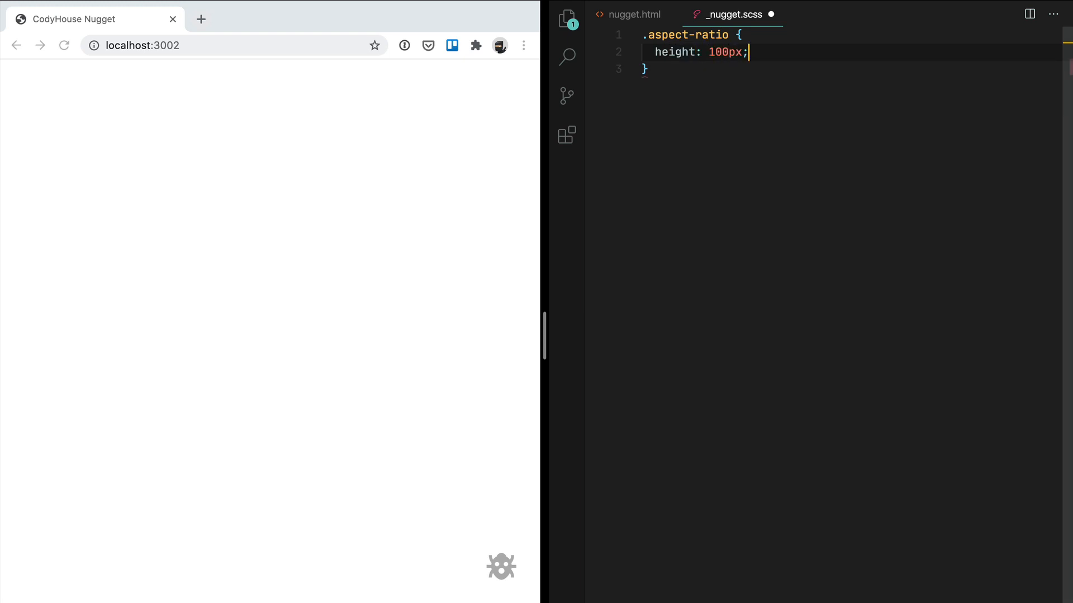
pyautogui.write('background')
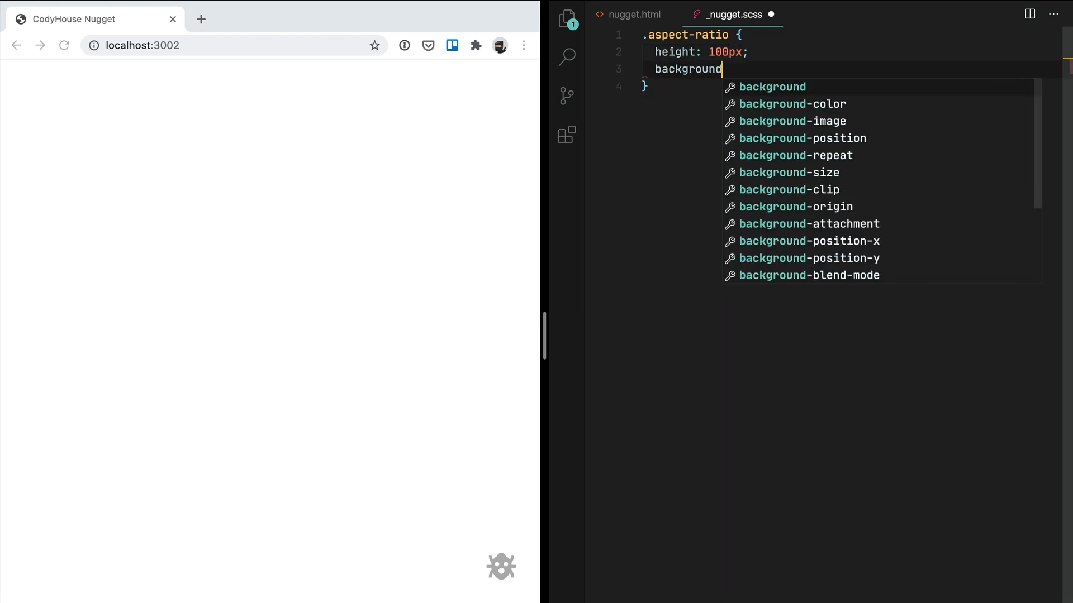
pyautogui.write('-color: silver;')
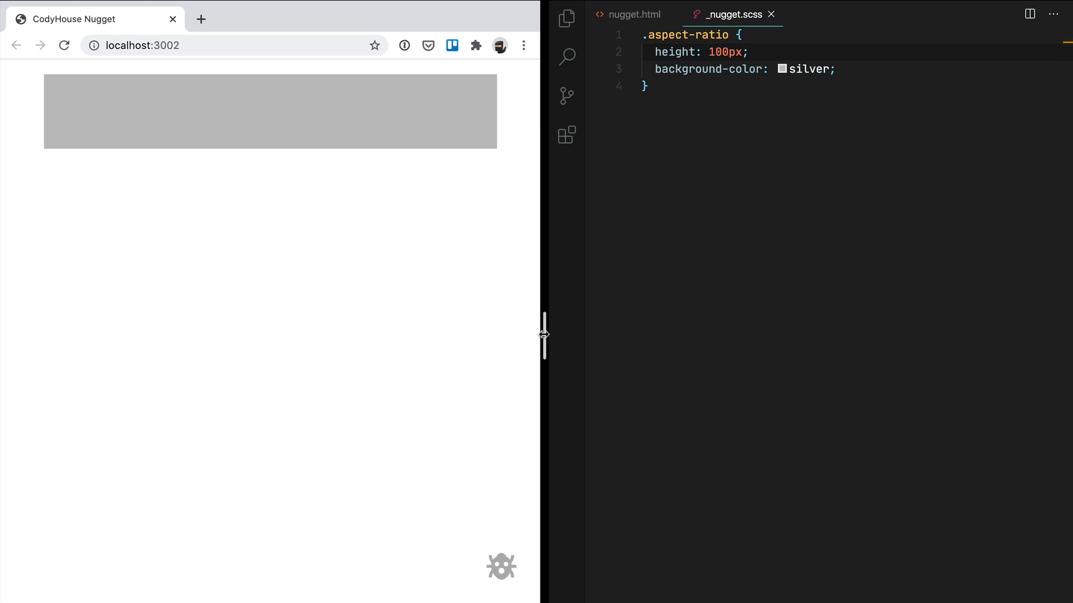
pyautogui.moveTo(544, 335); pyautogui.dragTo(376, 335)
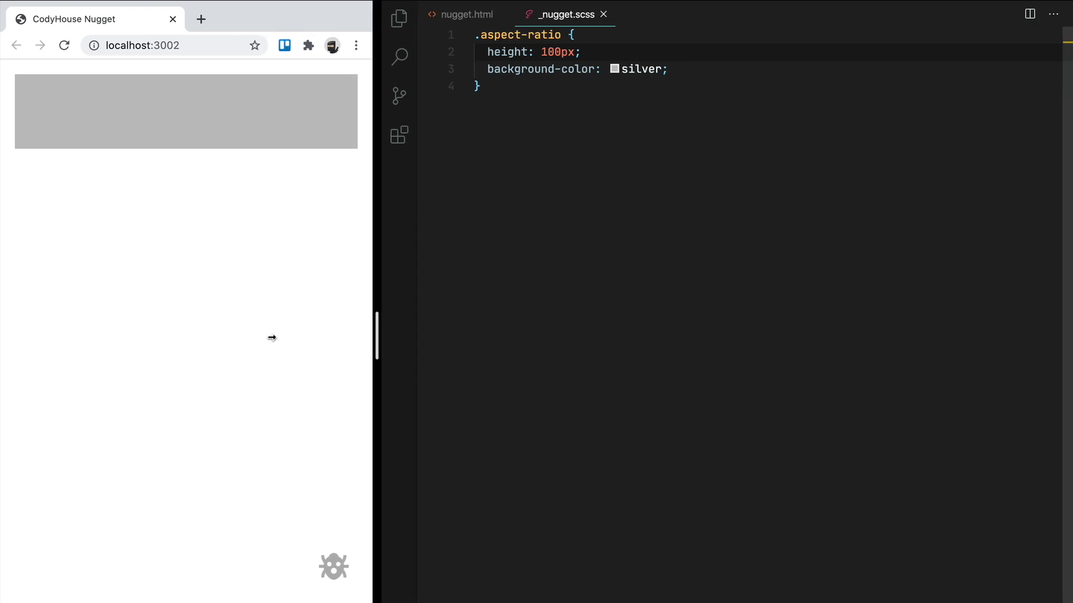
pyautogui.moveTo(313, 338)
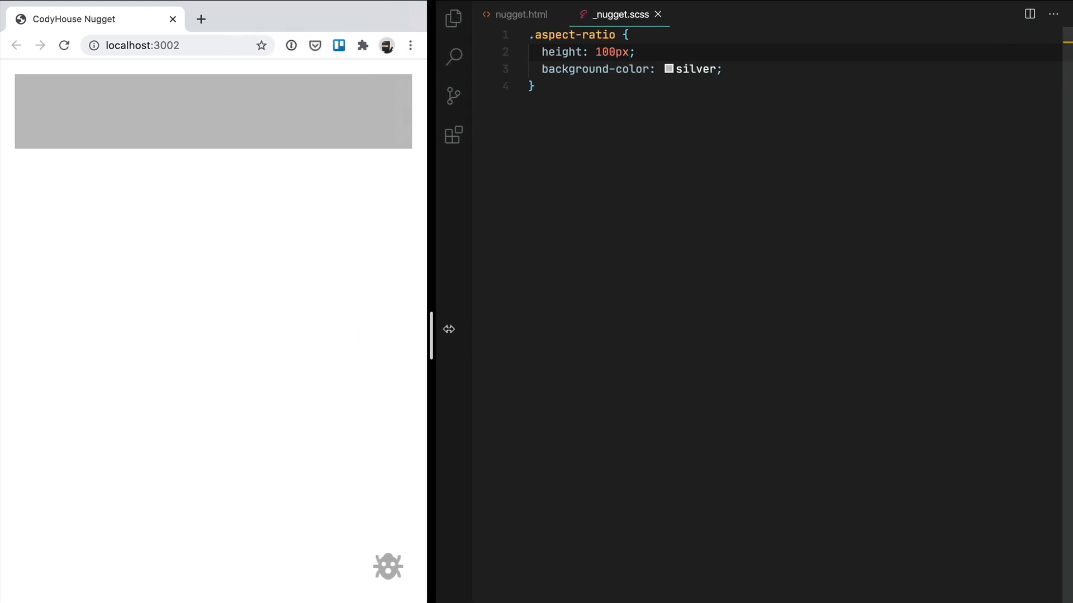
pyautogui.moveTo(431, 329); pyautogui.dragTo(537, 312)
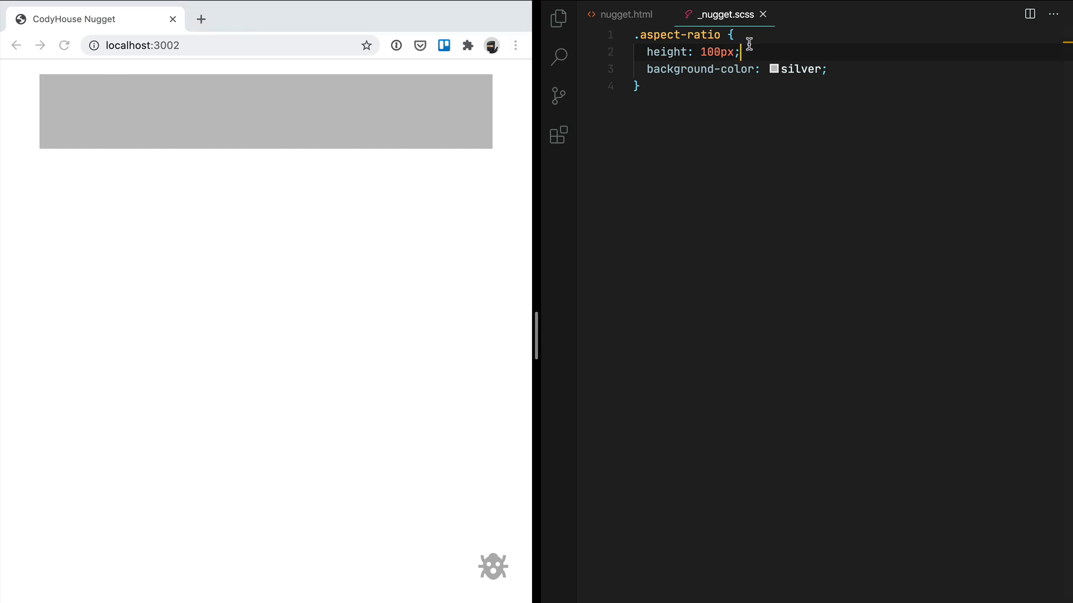
# Step: Add aspect-ratio: 16 / 9 above the height rule and comment out height: 100px
pyautogui.press('Enter')
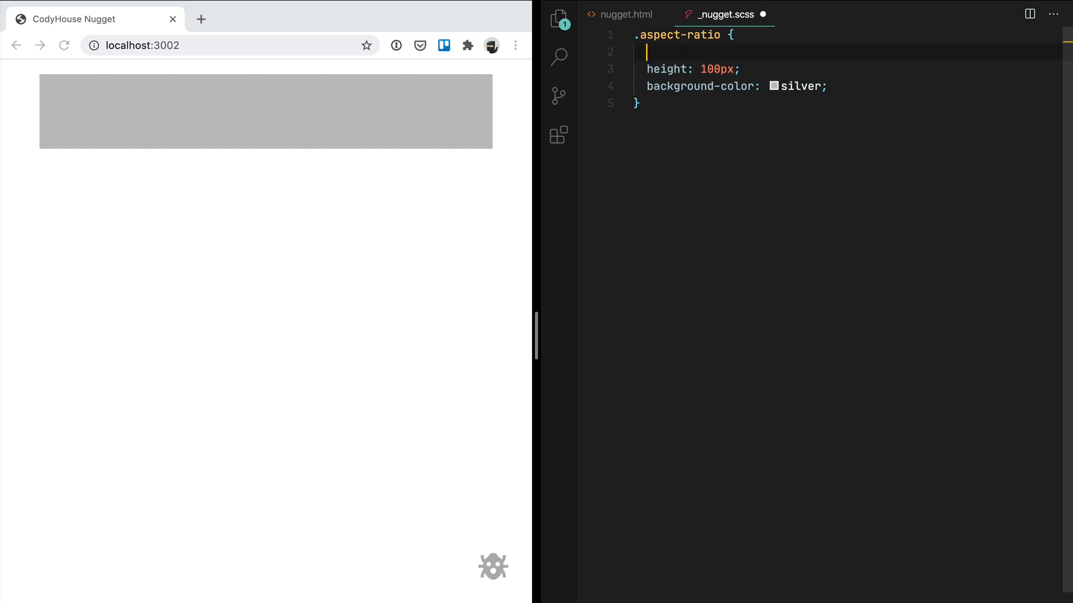
pyautogui.write('ap')
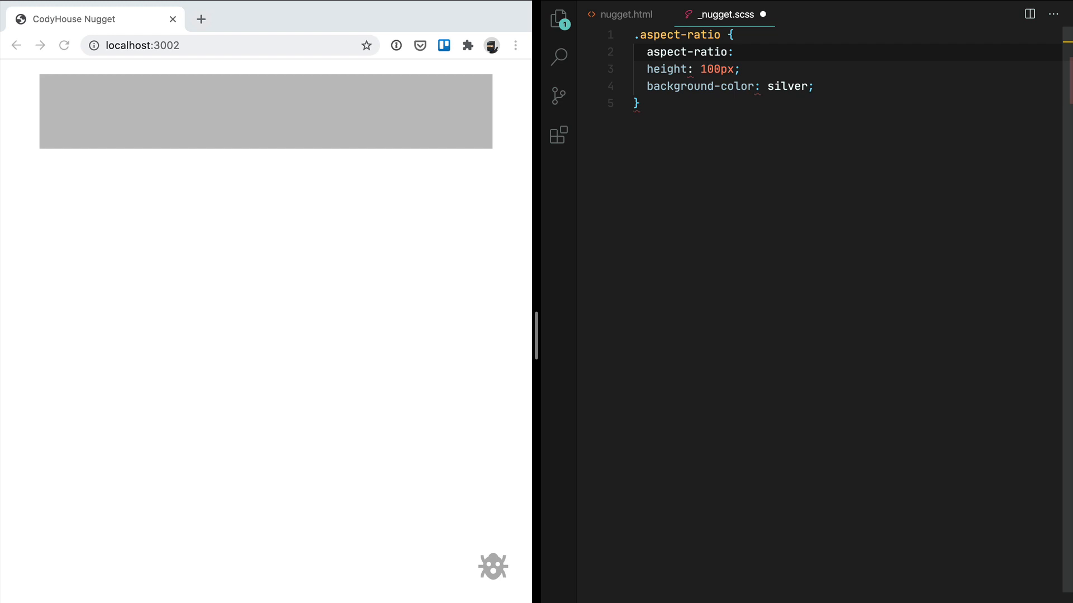
pyautogui.write('16 /')
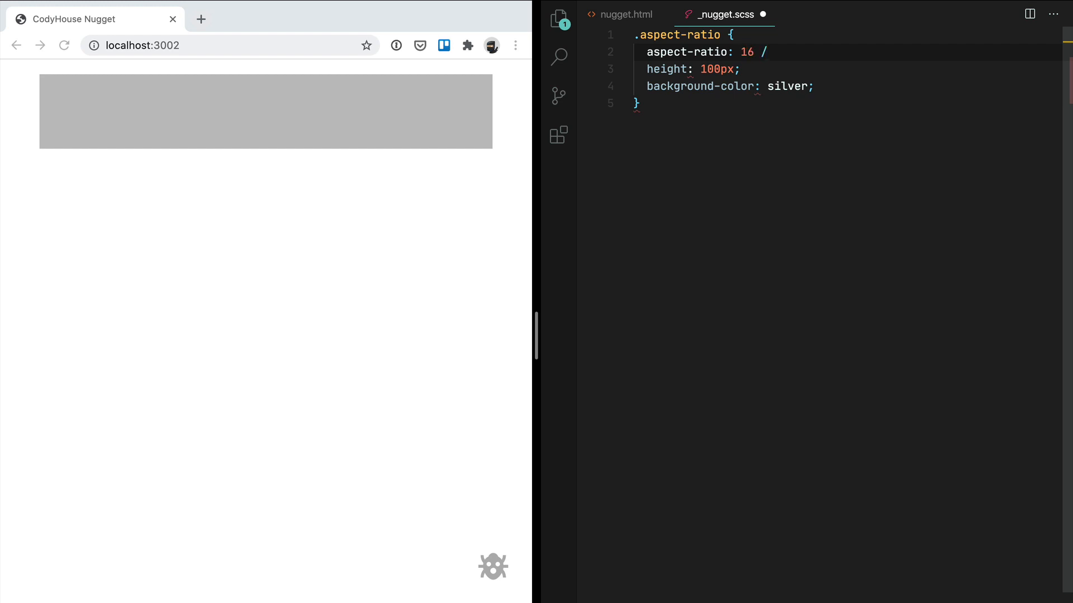
pyautogui.write('9;')
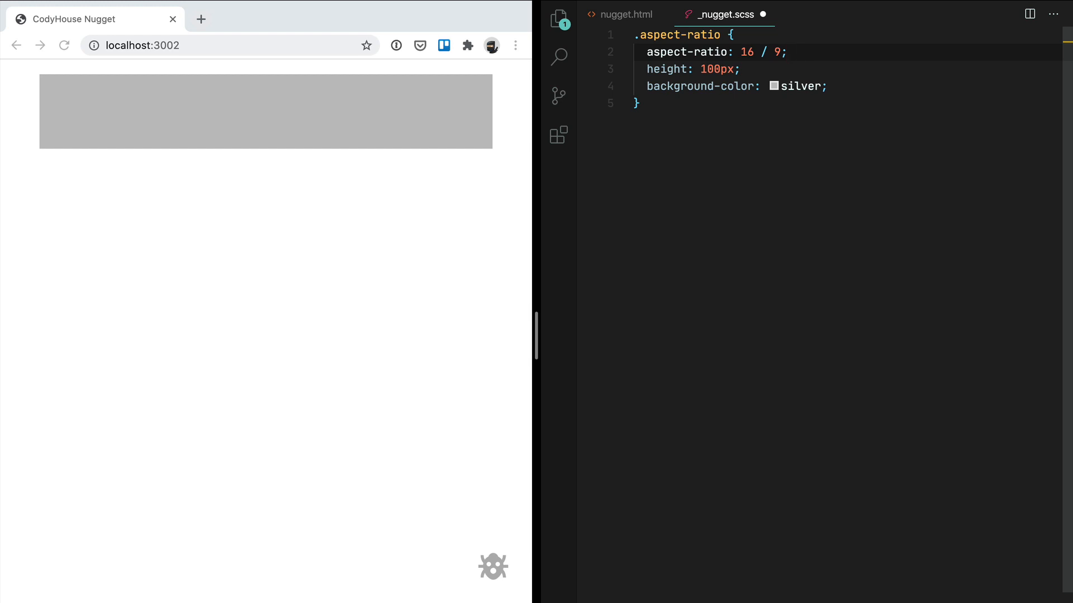
pyautogui.press('ctrl+/')
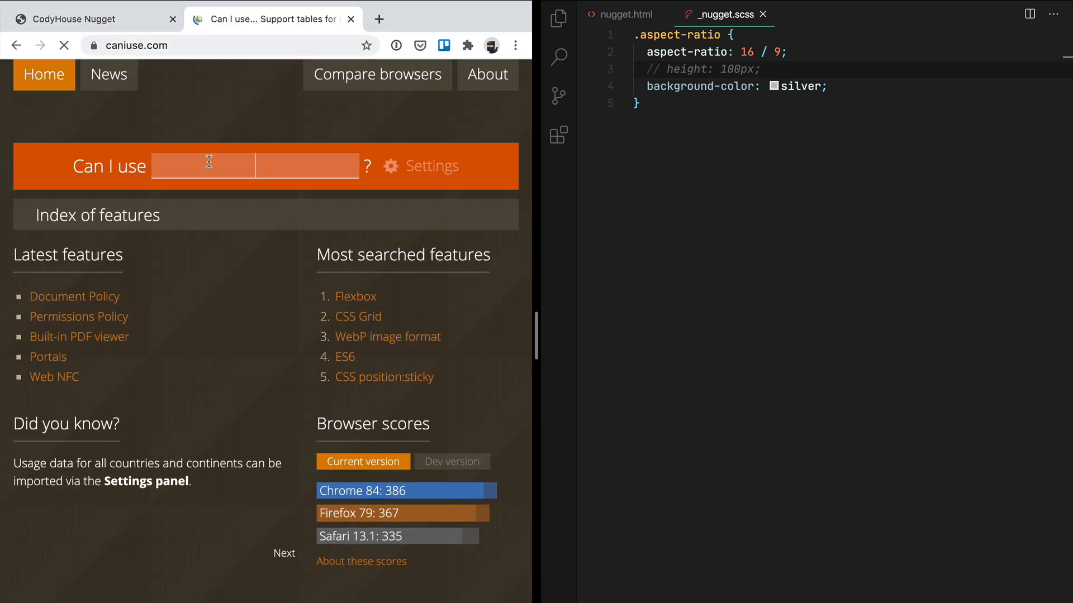
# Step: Search caniuse.com for 'aspect' to view aspect-ratio browser support
pyautogui.write('aspect-ratio')
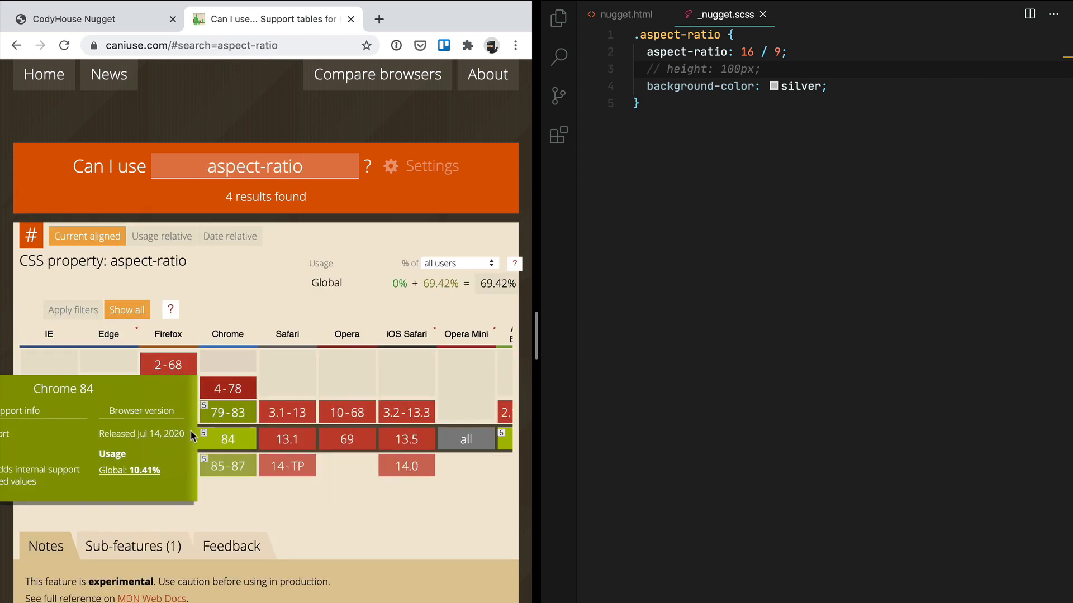
pyautogui.moveTo(100, 466)
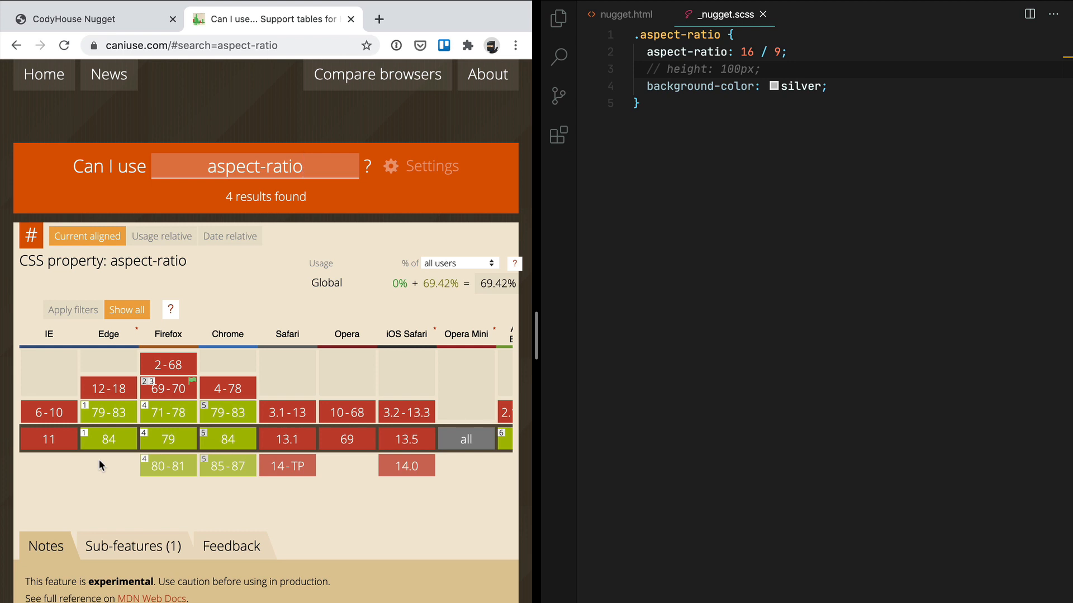
pyautogui.moveTo(104, 462)
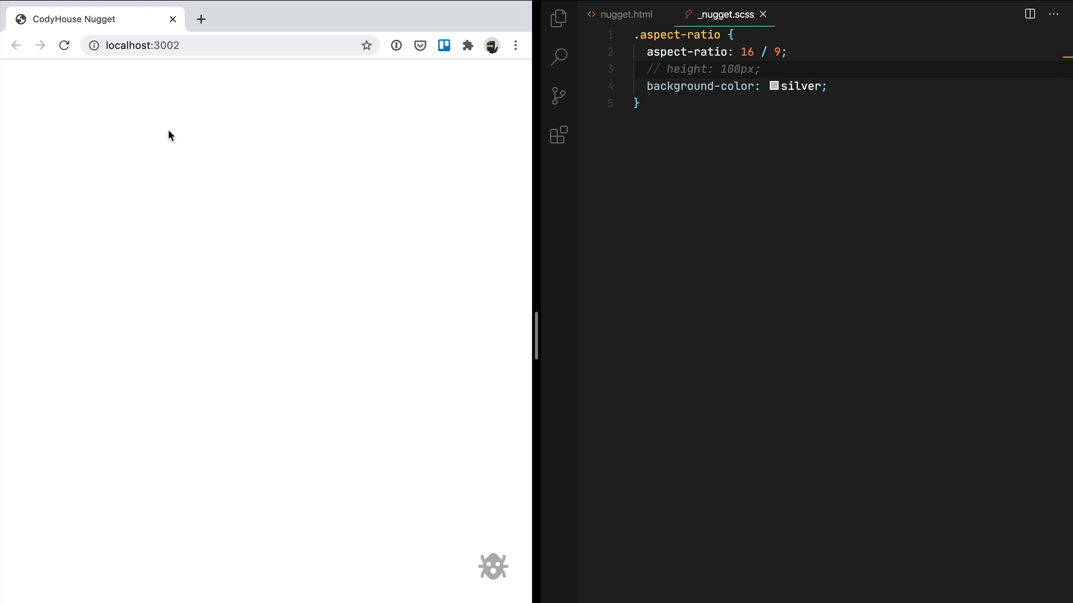
pyautogui.moveTo(181, 127)
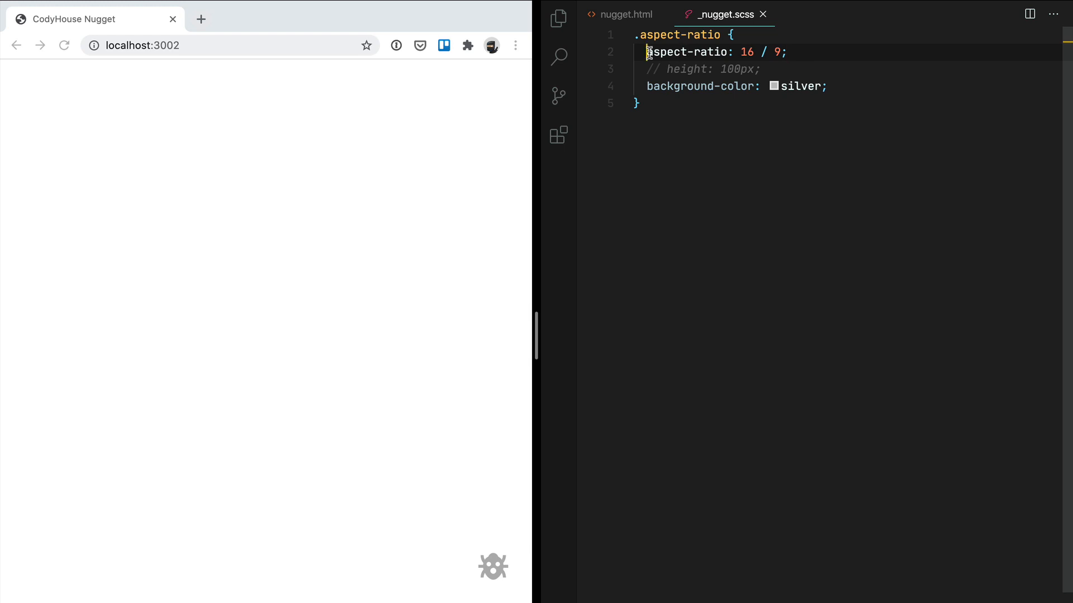
# Step: Add a --aspect-ratio variable, zero height, and padding-bottom: calc(100%/(var(--aspect-ratio)))
pyautogui.write('--')
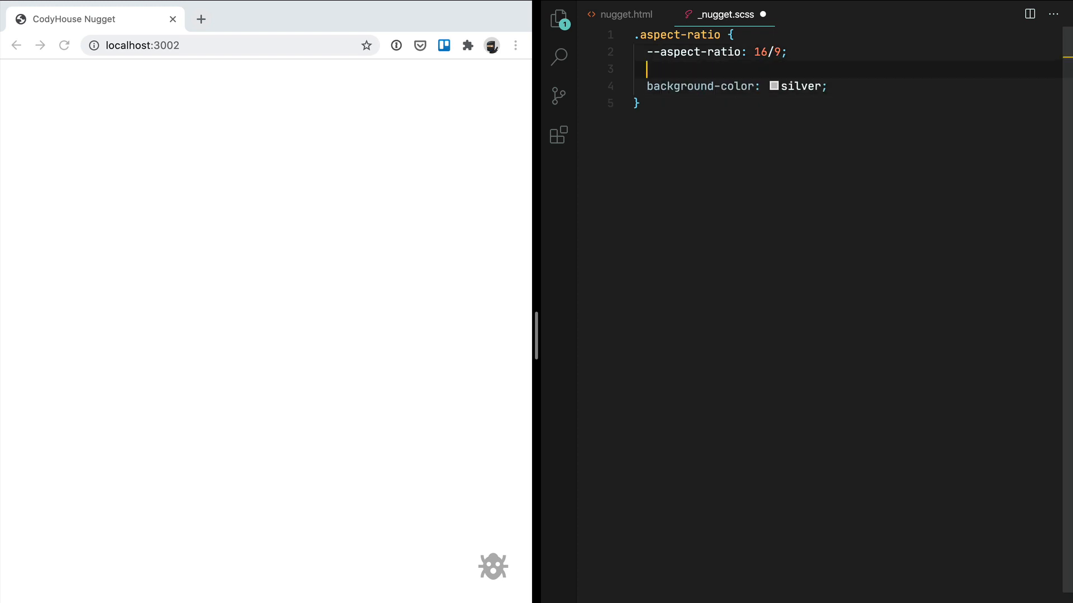
pyautogui.write('height: 0;')
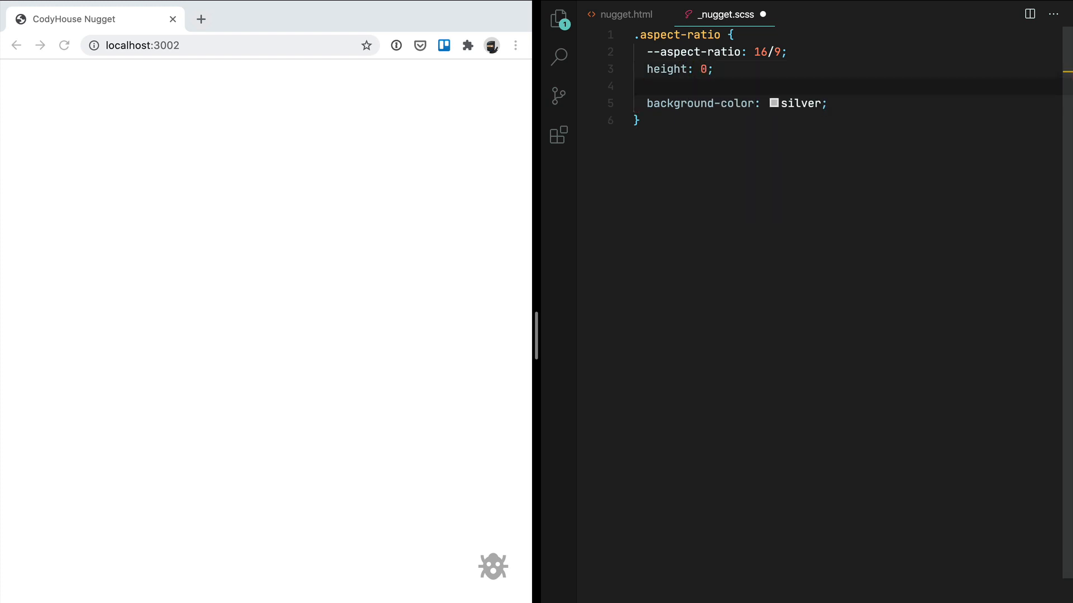
pyautogui.write('padding-bottom:')
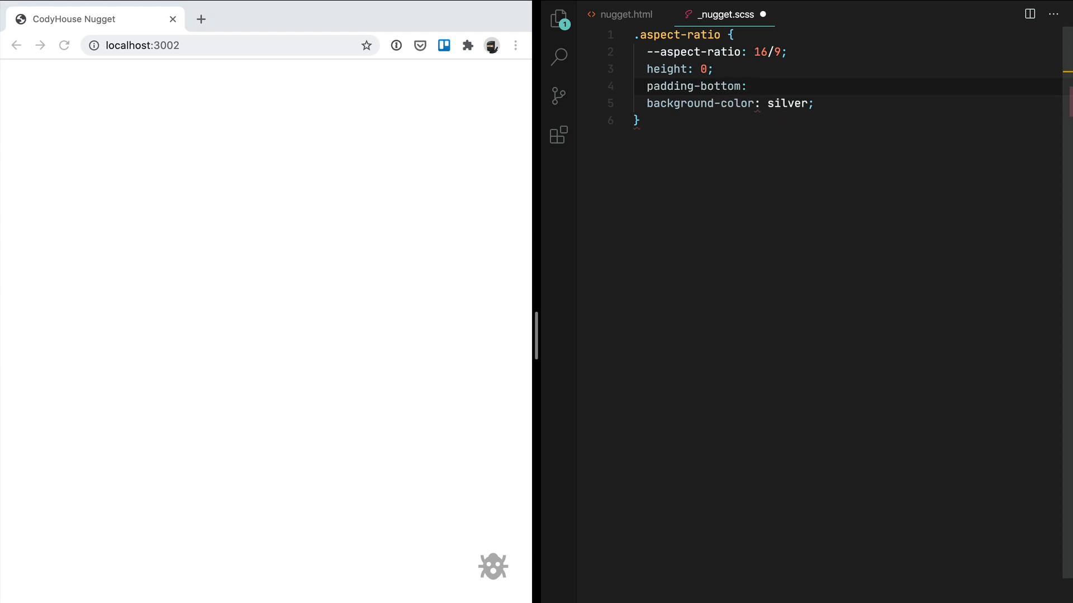
pyautogui.write('calc(100')
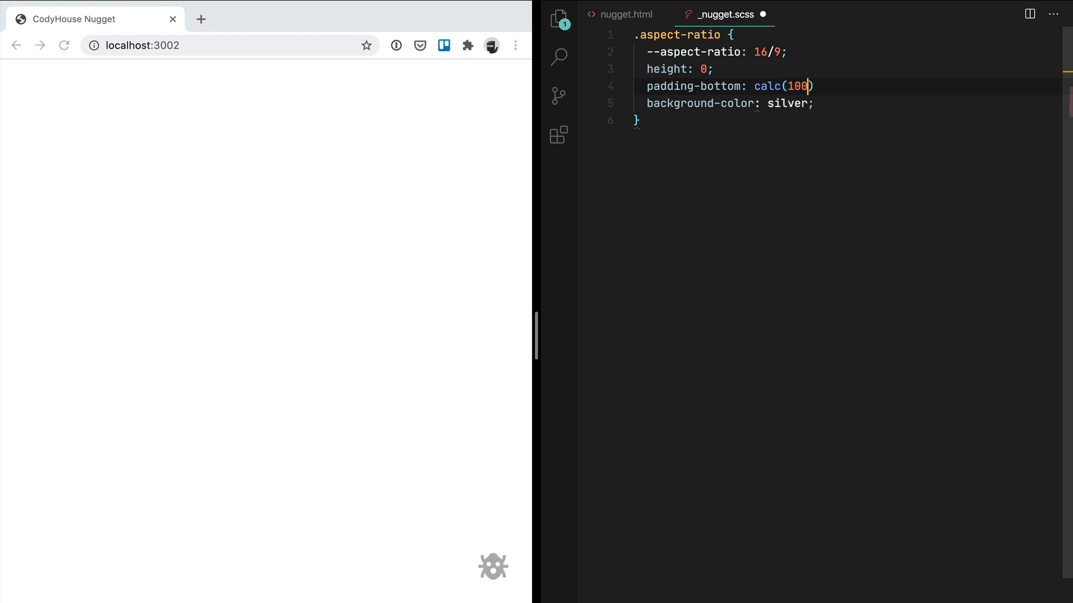
pyautogui.write('%')
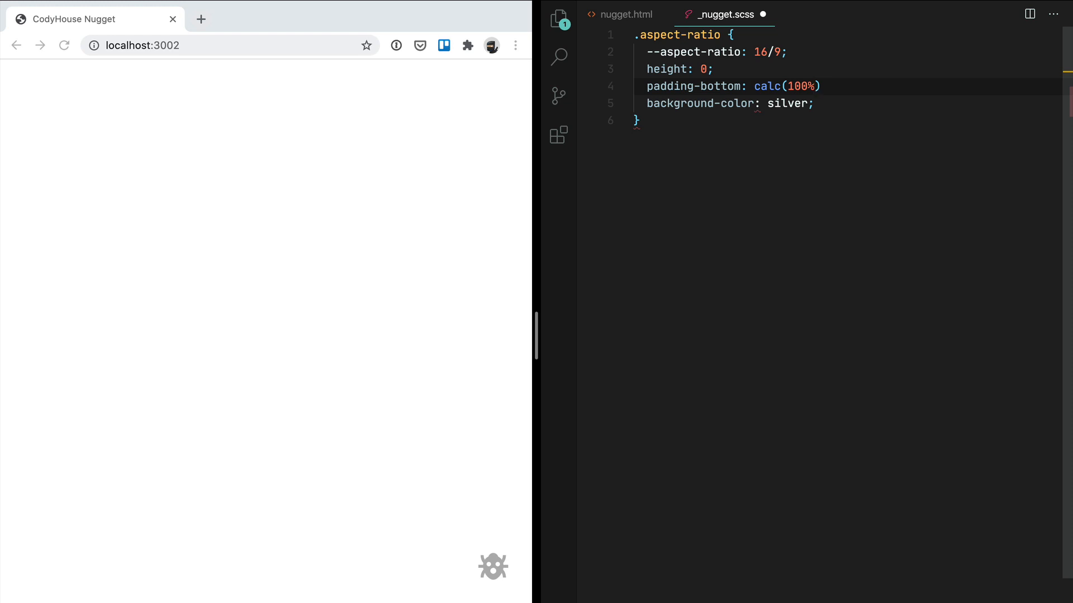
pyautogui.write('/(')
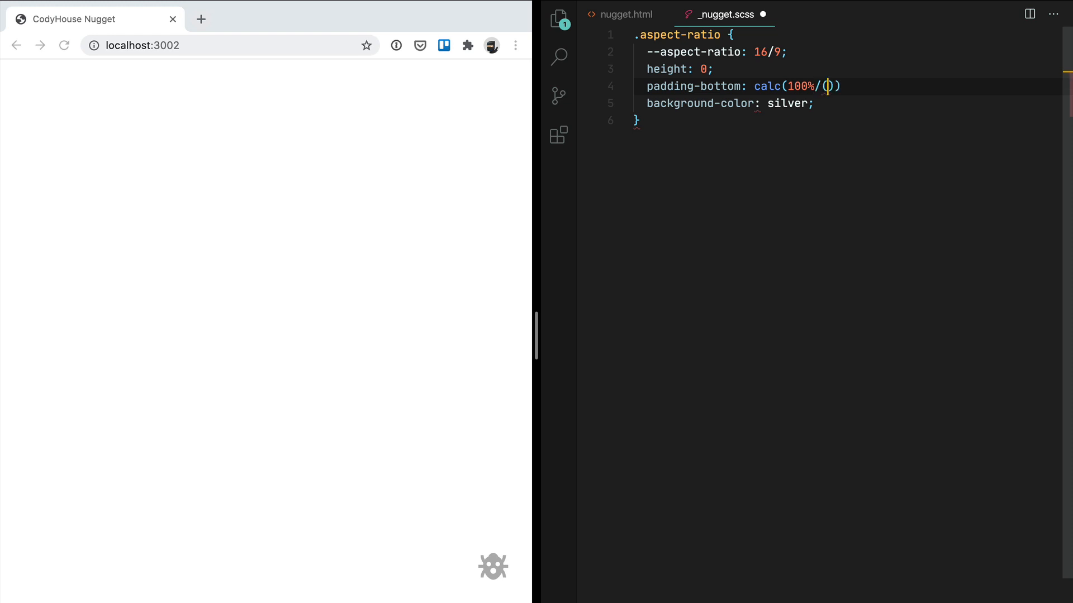
pyautogui.write('var(--aspoe')
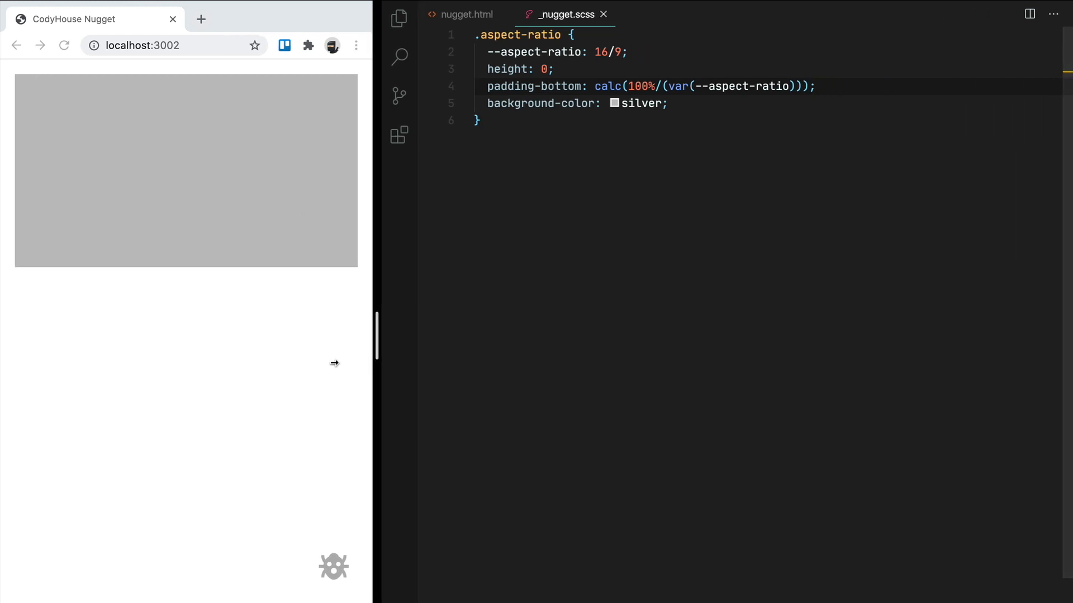
# Step: Widen the preview and change --aspect-ratio to 4/3
pyautogui.moveTo(376, 335); pyautogui.dragTo(469, 366)
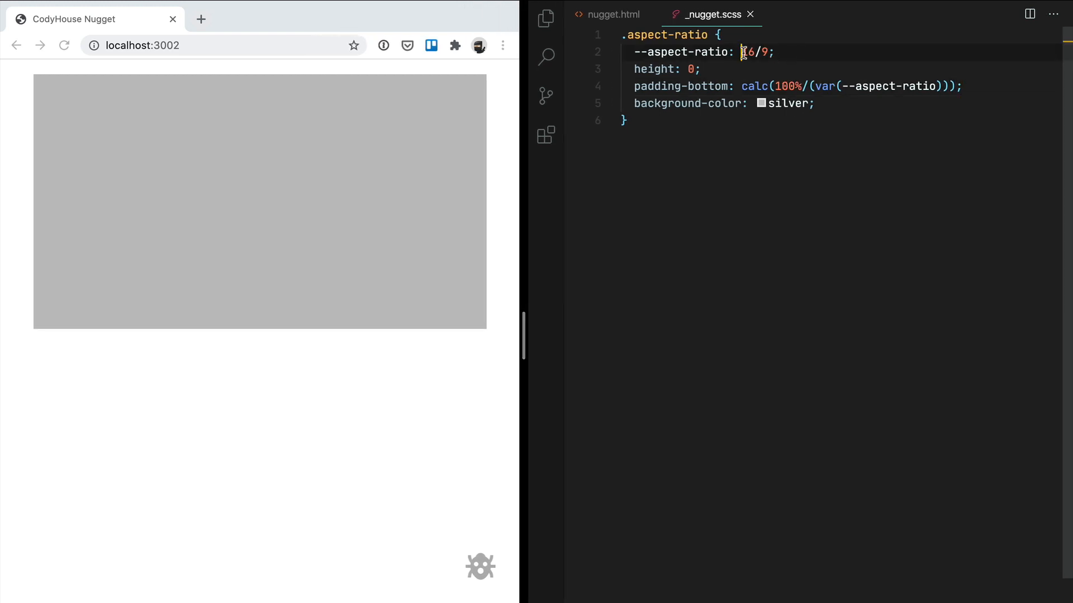
pyautogui.write('4')
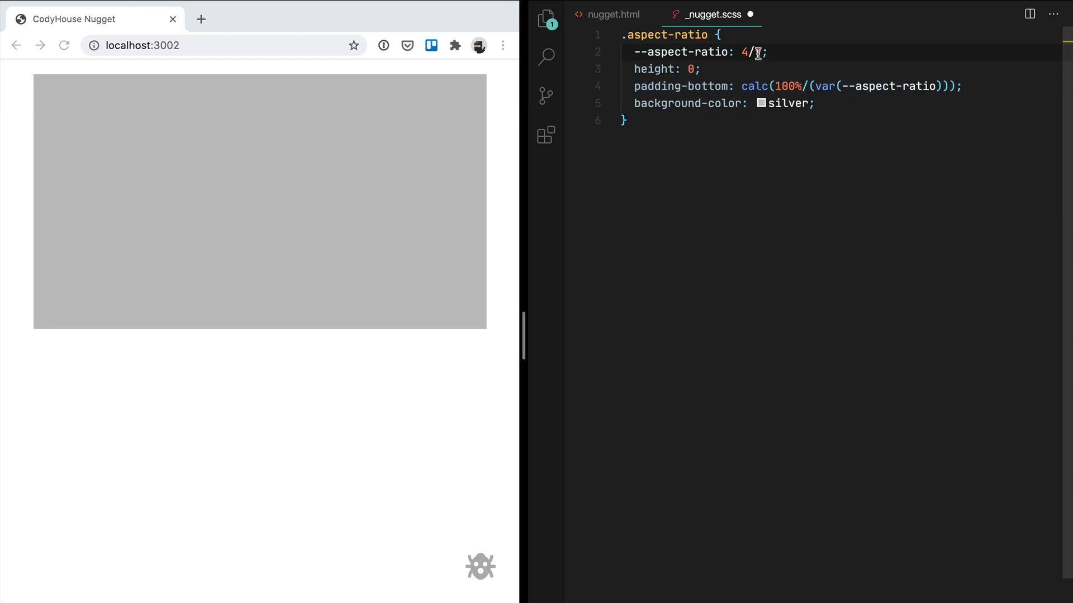
pyautogui.write('3')
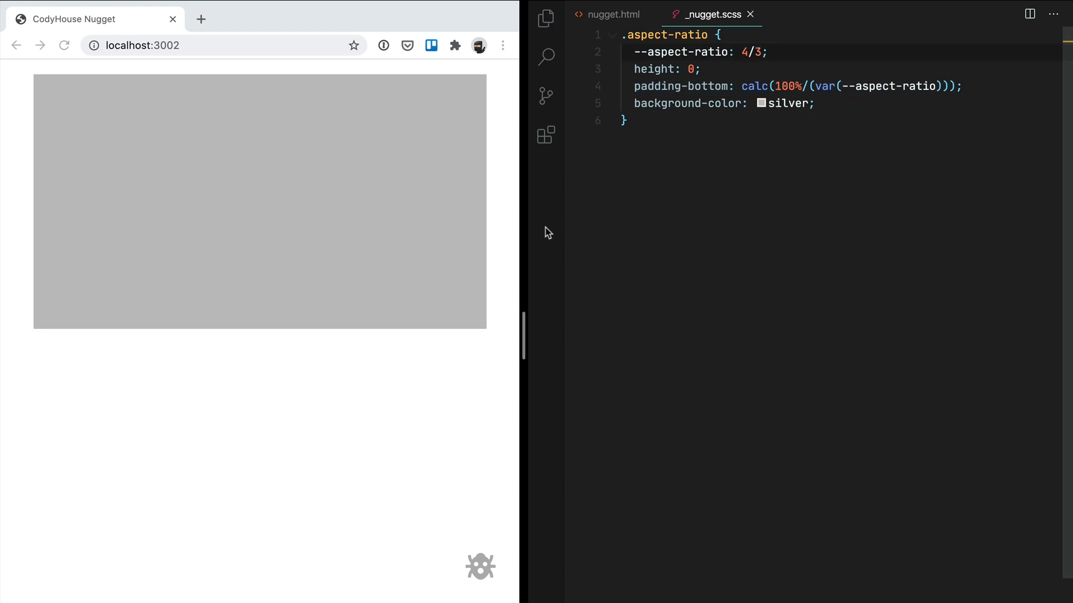
# Step: Narrow and re-widen the browser preview to confirm the 4:3 proportion holds
pyautogui.moveTo(546, 232); pyautogui.dragTo(523, 331)
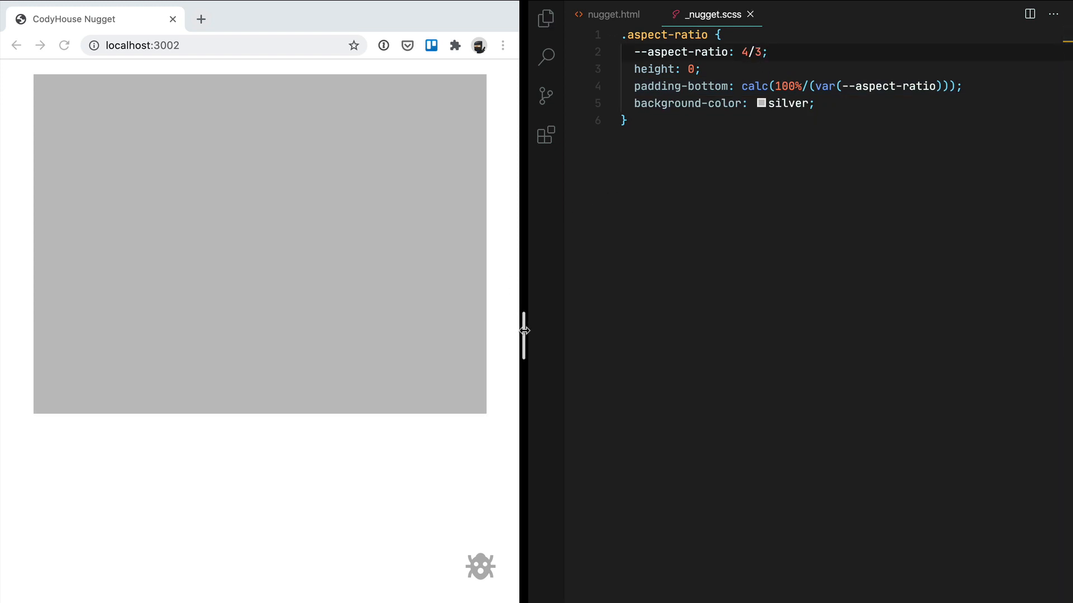
pyautogui.moveTo(523, 332); pyautogui.dragTo(479, 336)
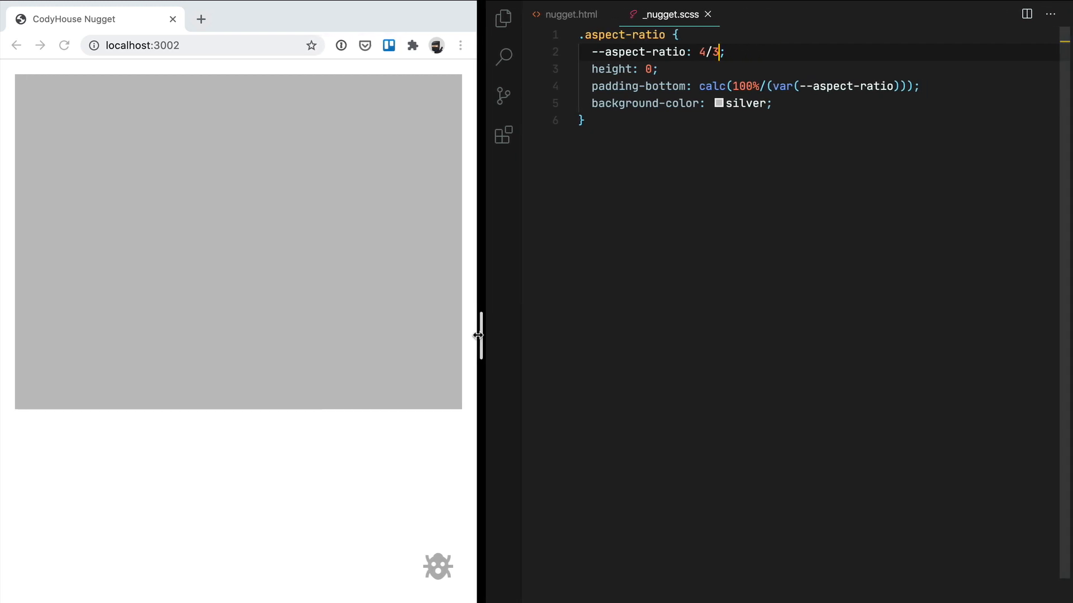
pyautogui.moveTo(479, 336); pyautogui.dragTo(423, 344)
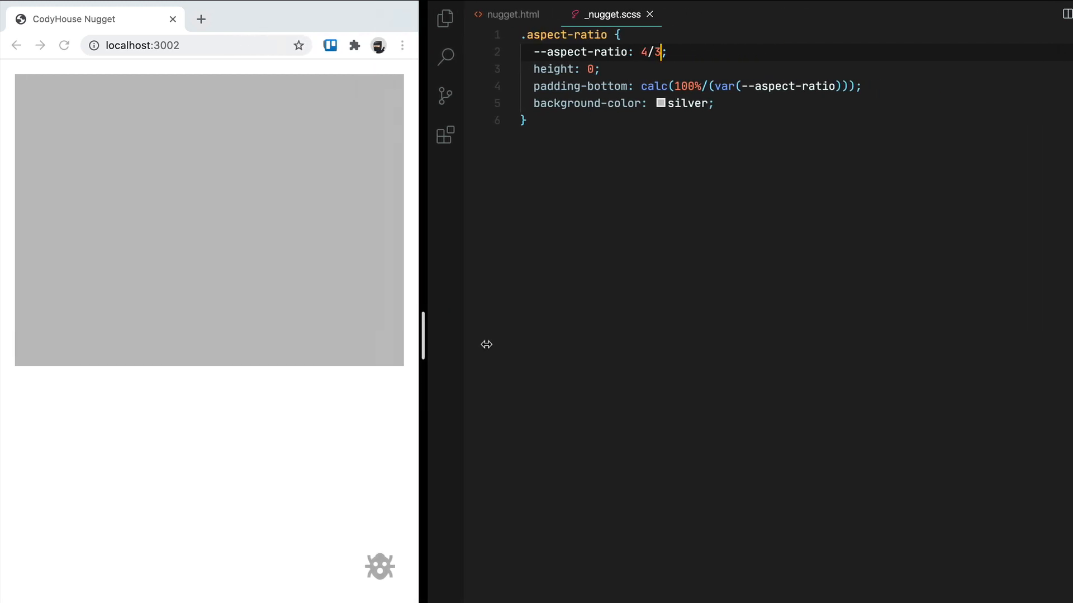
pyautogui.moveTo(422, 335); pyautogui.dragTo(536, 335)
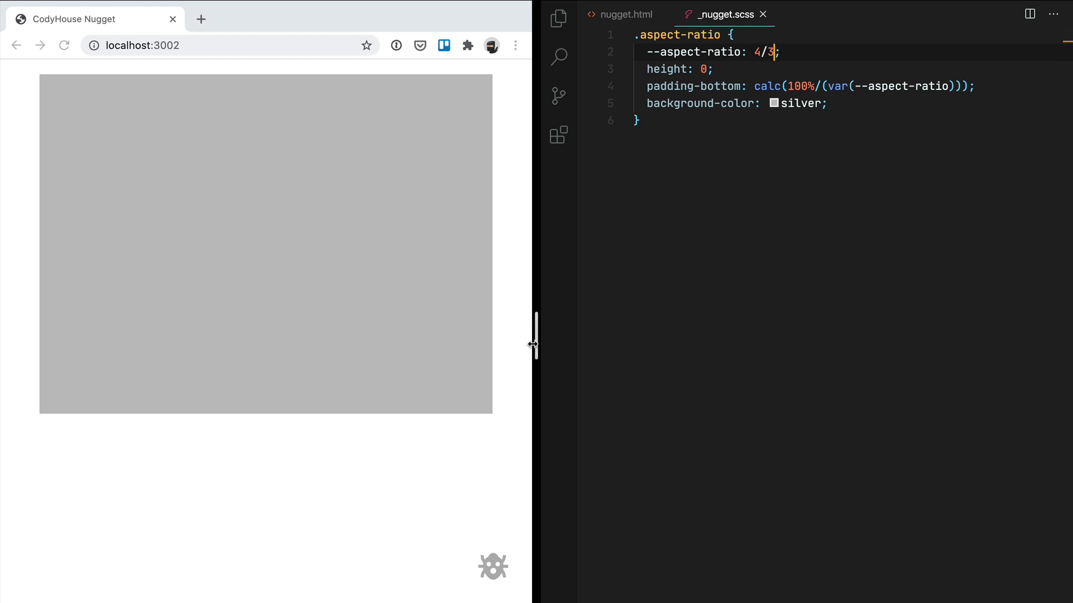
pyautogui.moveTo(484, 338)
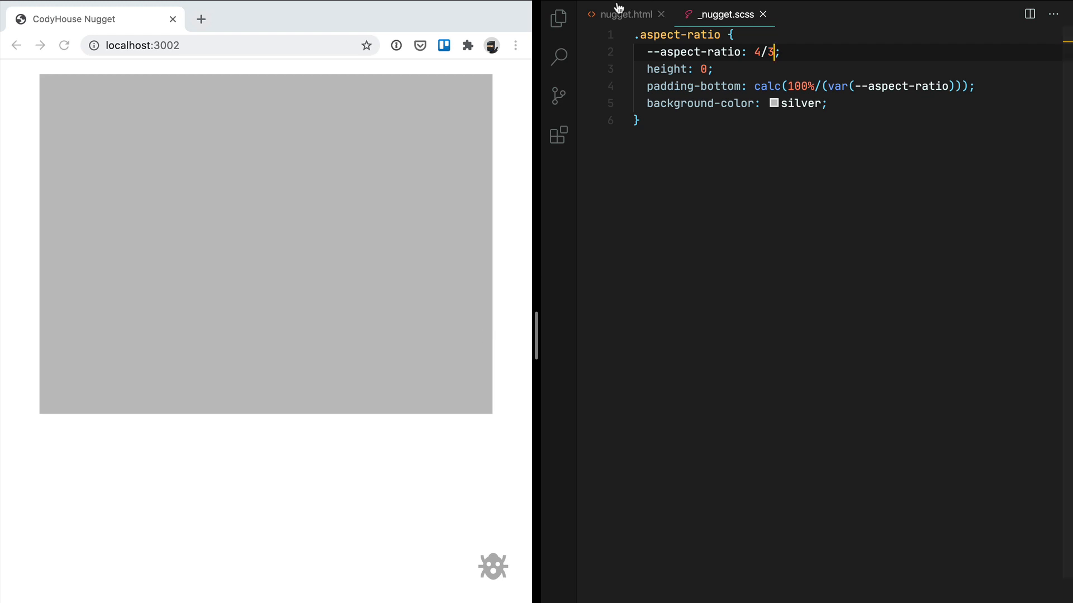
# Step: Check the img markup in nugget.html, then go back to _nugget.scss
pyautogui.click(625, 13)
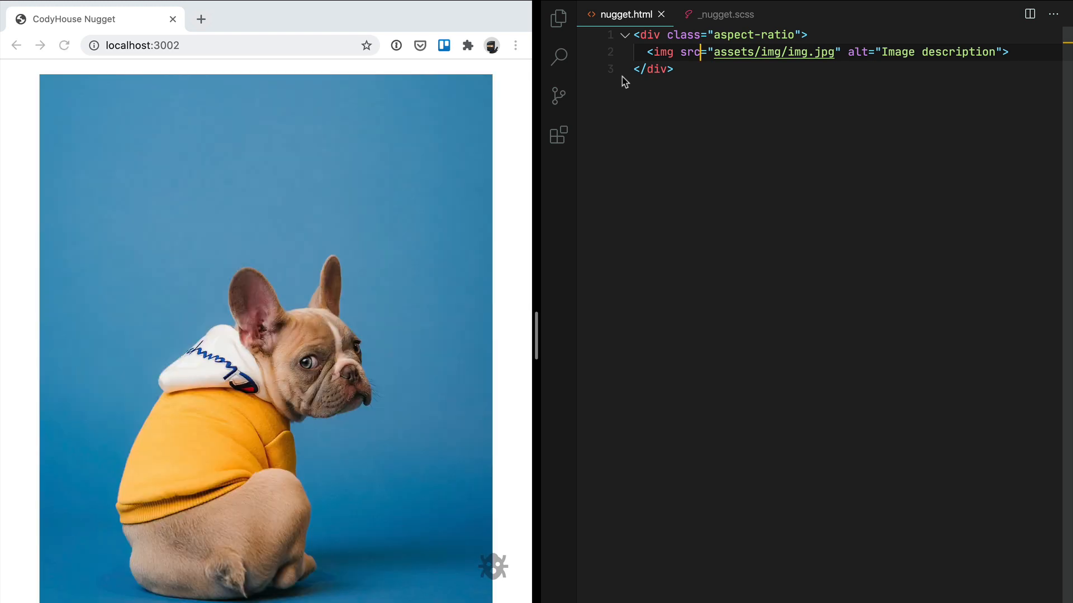
pyautogui.click(725, 13)
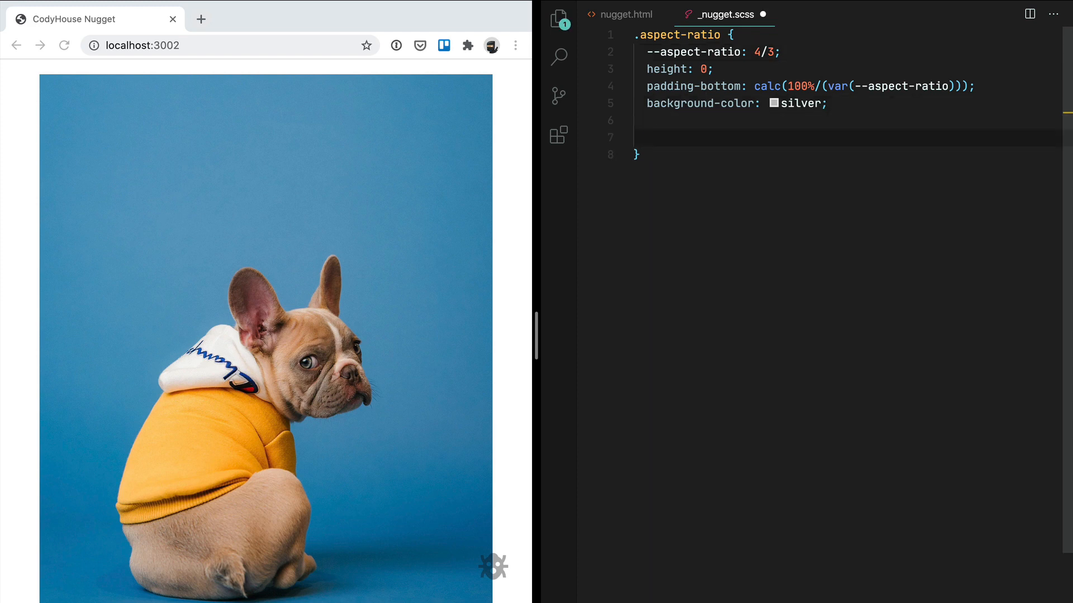
# Step: Add a > * rule with position: absolute, top: 0, left: 0, width: 100%, height: 100%
pyautogui.write('> * {')
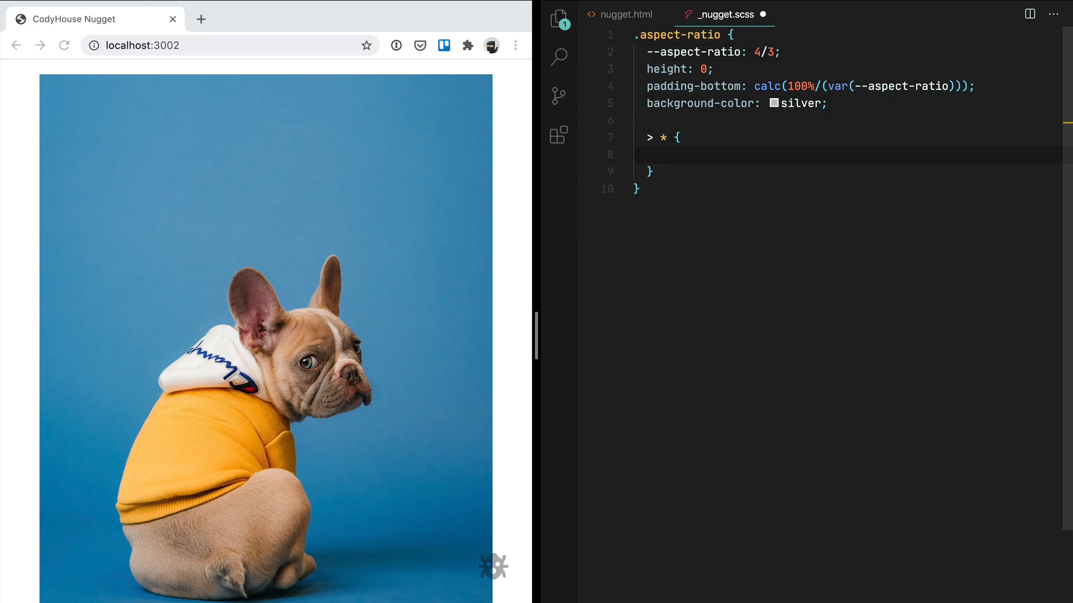
pyautogui.write('po')
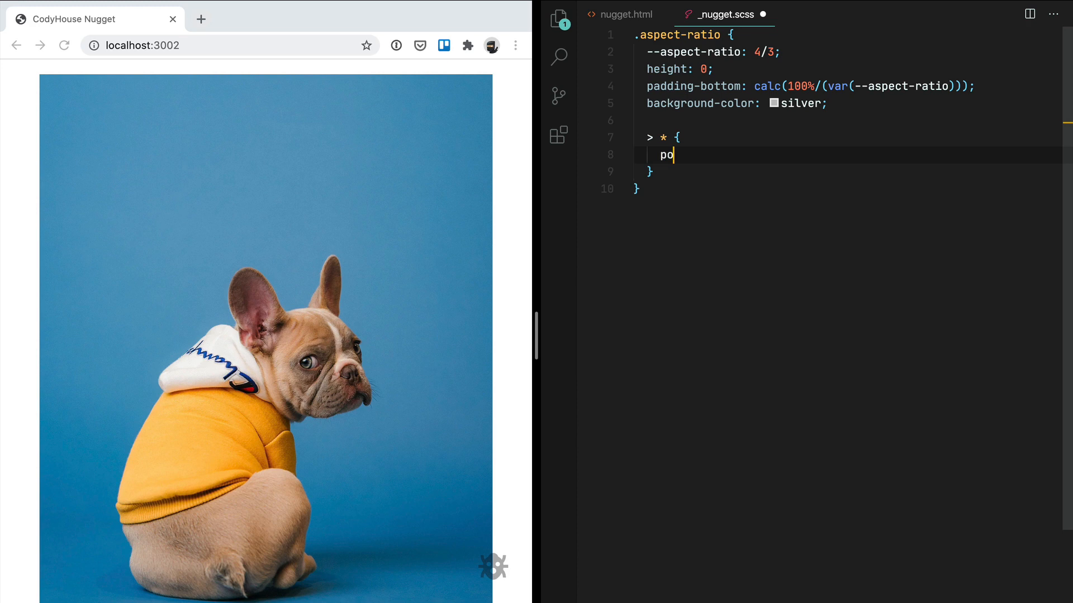
pyautogui.write('sition: absolute;')
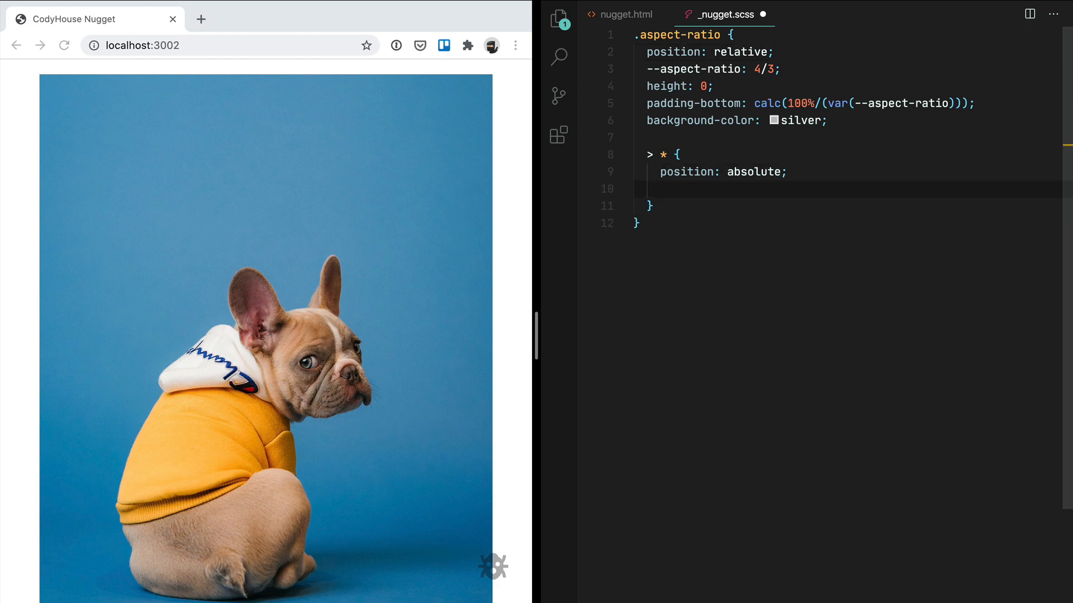
pyautogui.write('top: 0;')
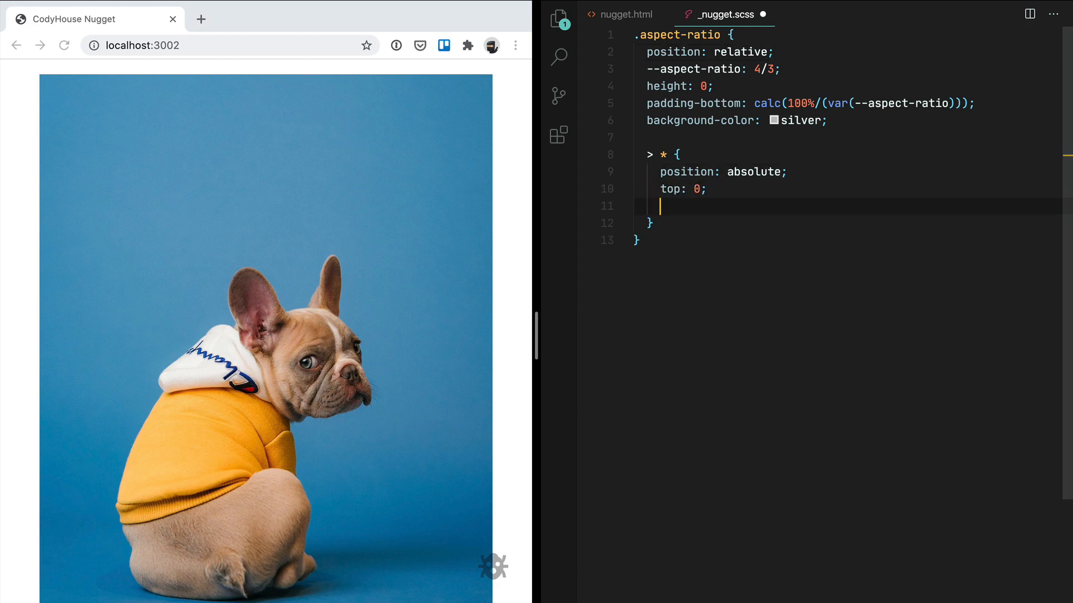
pyautogui.write('left: 0;')
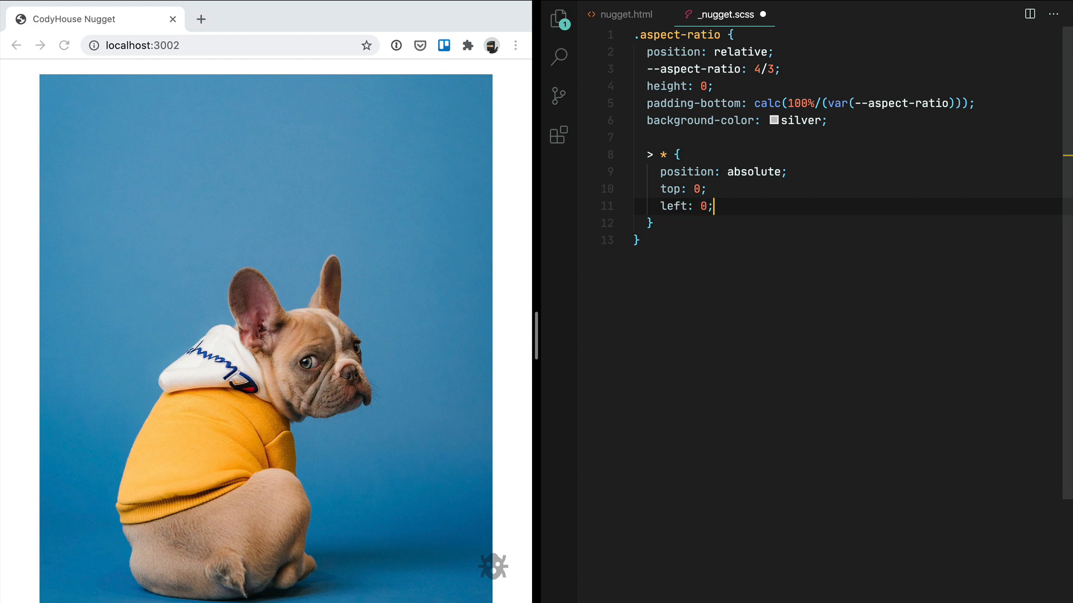
pyautogui.write('width: 100%;')
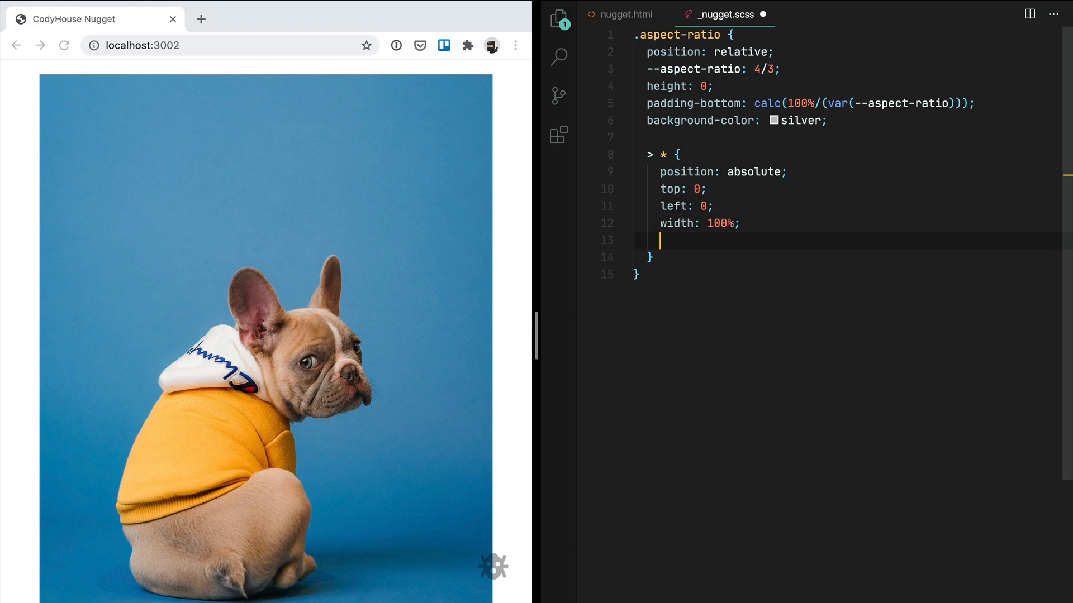
pyautogui.write('height: 100')
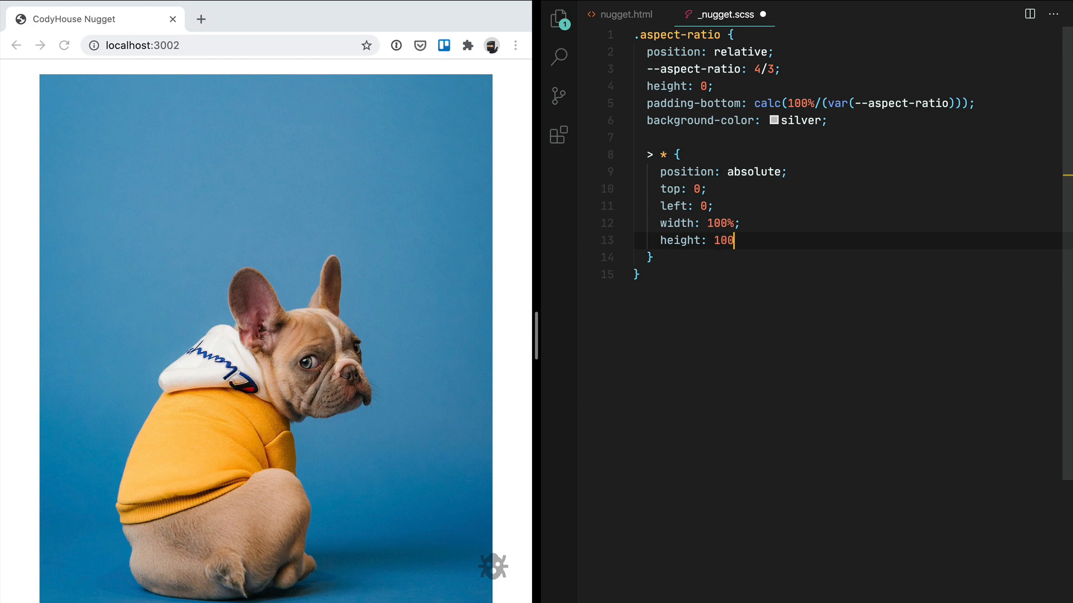
pyautogui.write('%;')
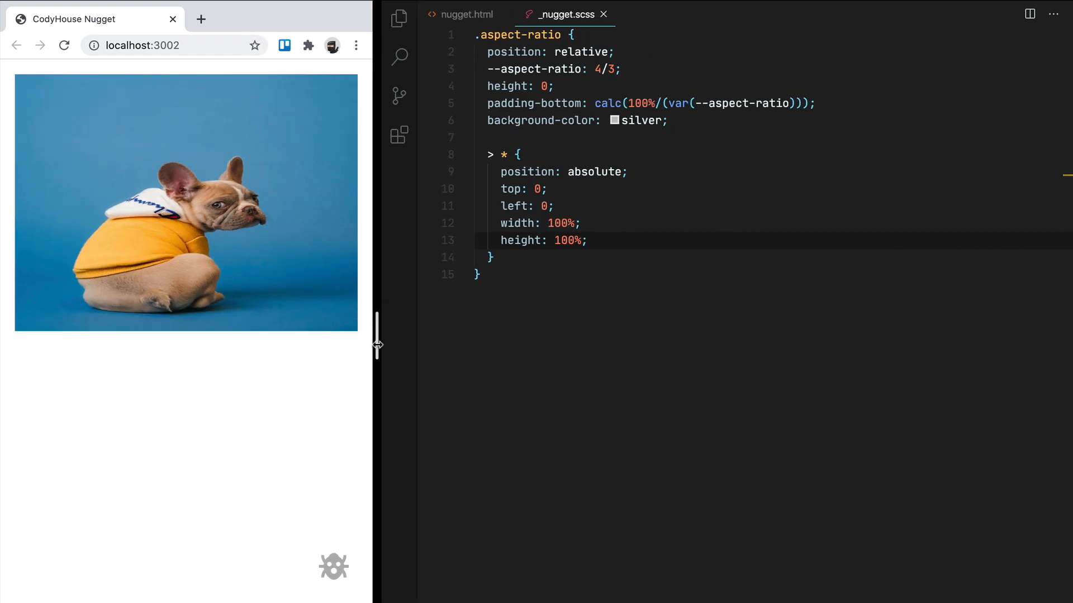
# Step: Resize the browser preview repeatedly to check the object-fit: cover dog image
pyautogui.moveTo(376, 346); pyautogui.dragTo(536, 352)
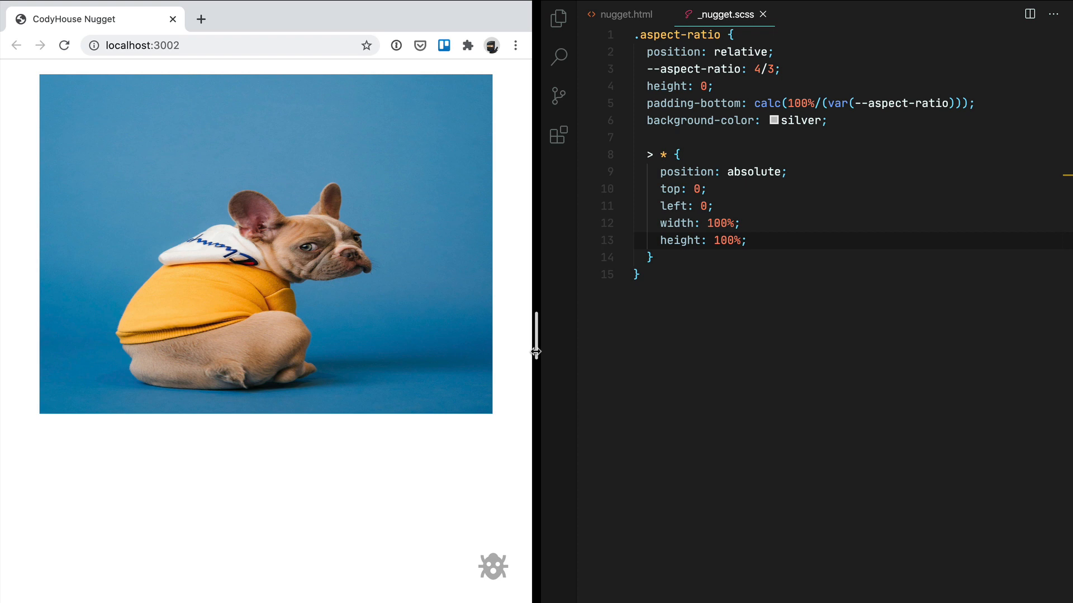
pyautogui.moveTo(792, 264)
pyautogui.write('object-fit: cover;')
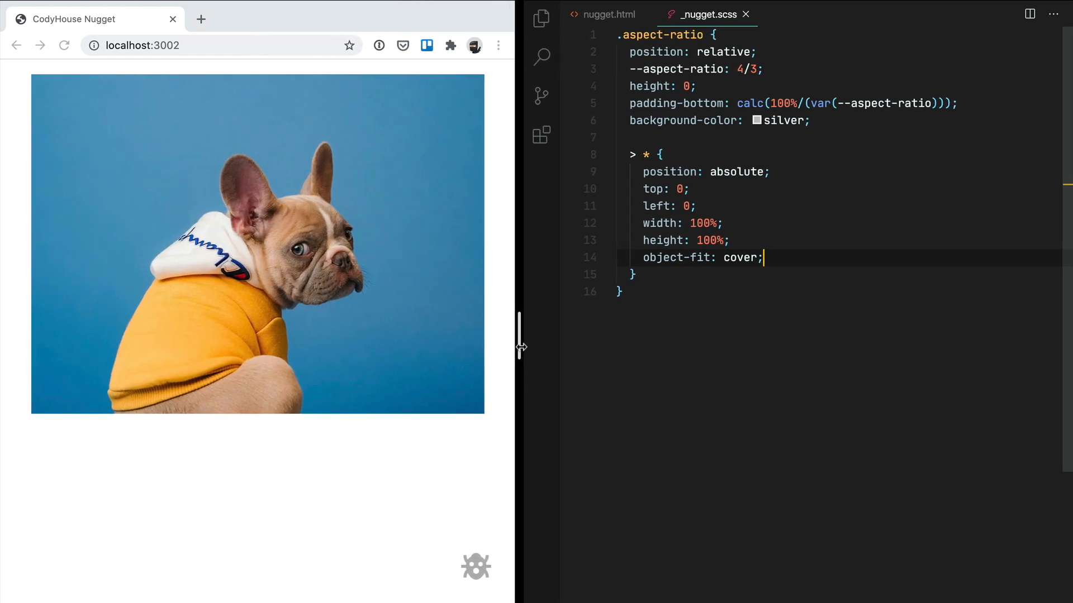
pyautogui.moveTo(520, 345); pyautogui.dragTo(537, 345)
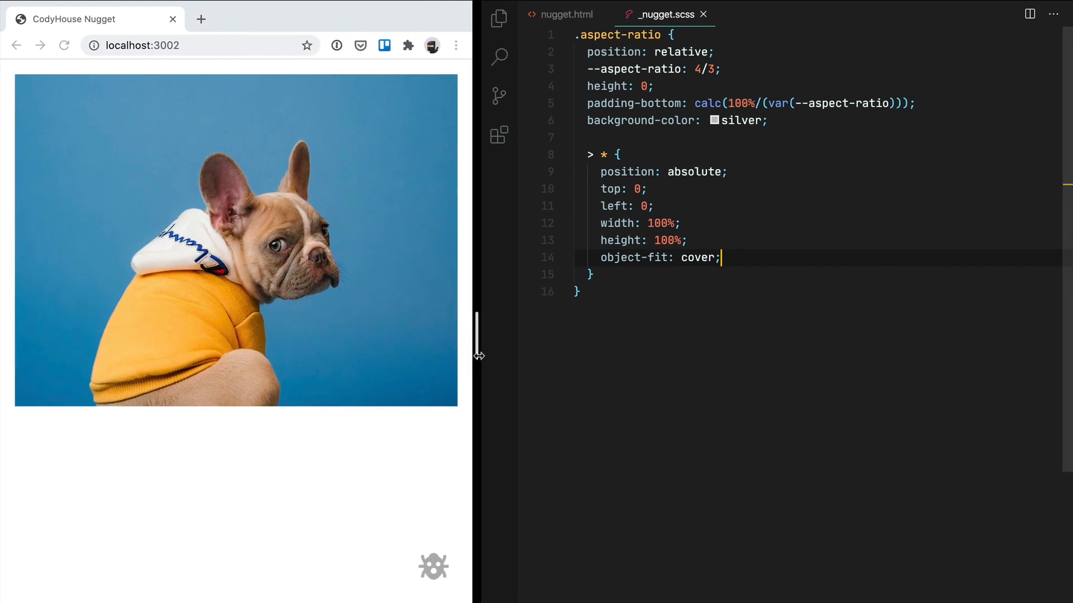
pyautogui.moveTo(477, 352); pyautogui.dragTo(538, 353)
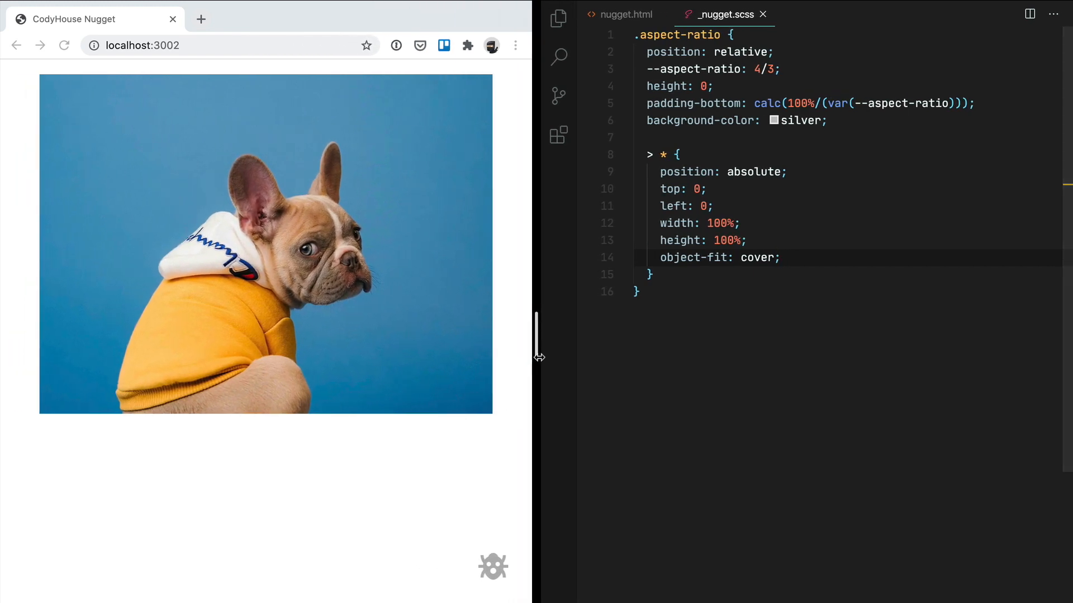